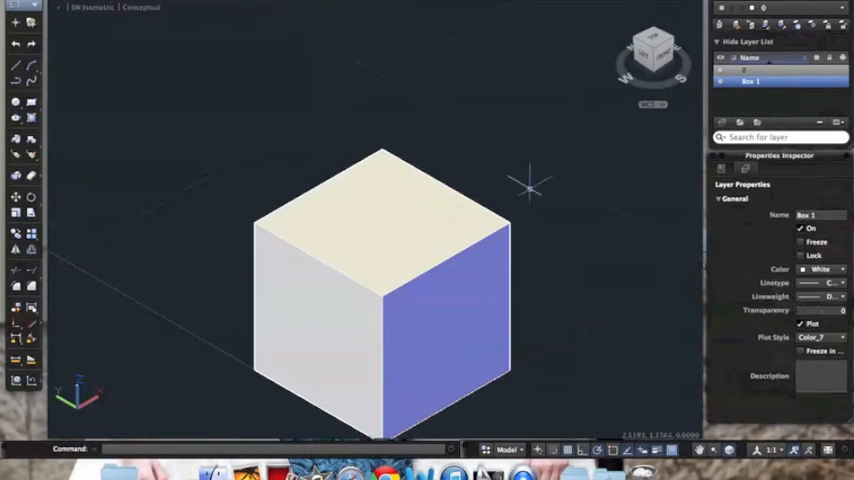
Step: Assign the selected box to the Box 1 layer in the Properties Inspector, then deselect it
left_click(380, 290)
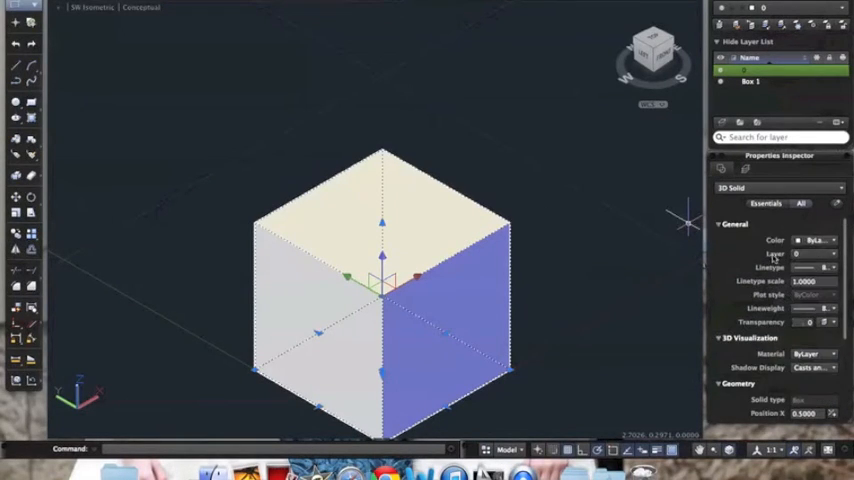
left_click(815, 253)
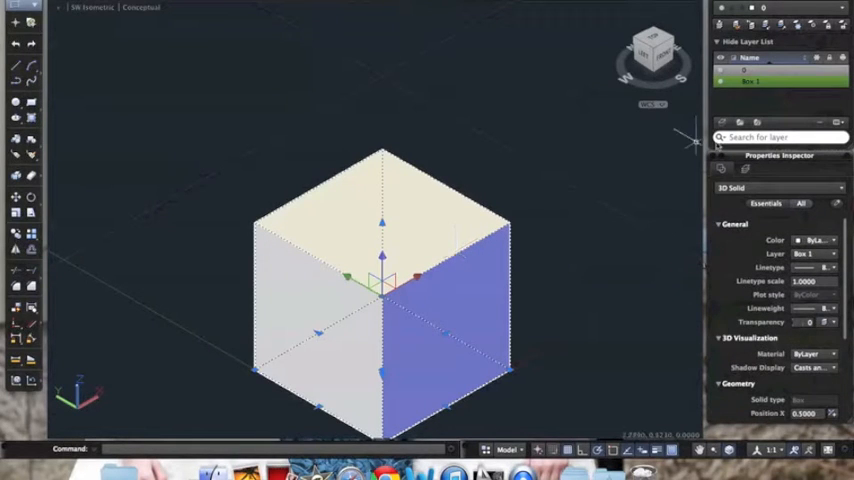
left_click(752, 82)
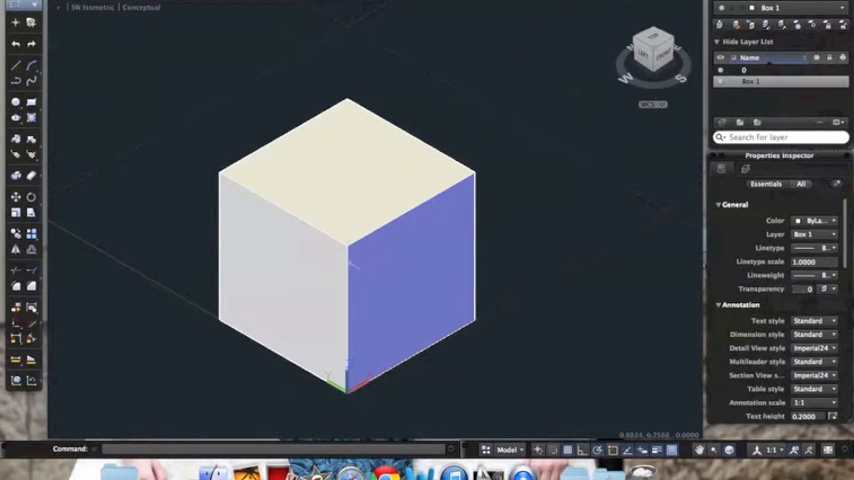
Step: Set the Box 1 layer colour to blue in the Layers palette
left_click(735, 81)
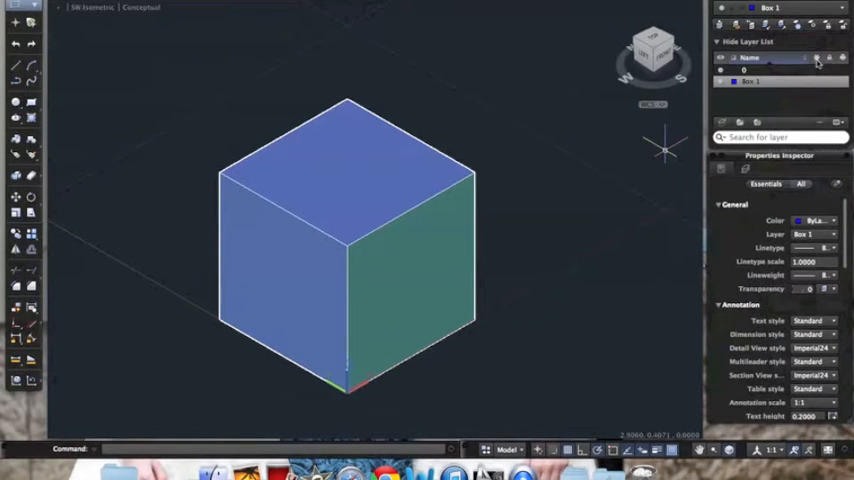
mouse_move(820, 77)
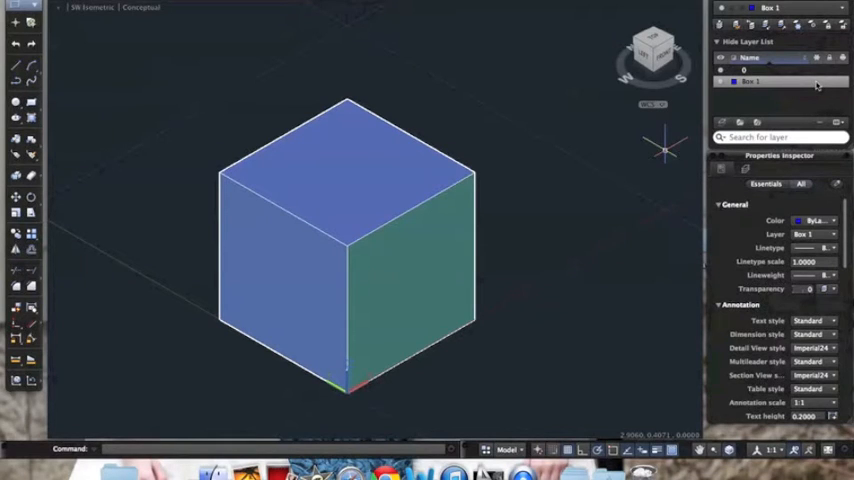
mouse_move(826, 86)
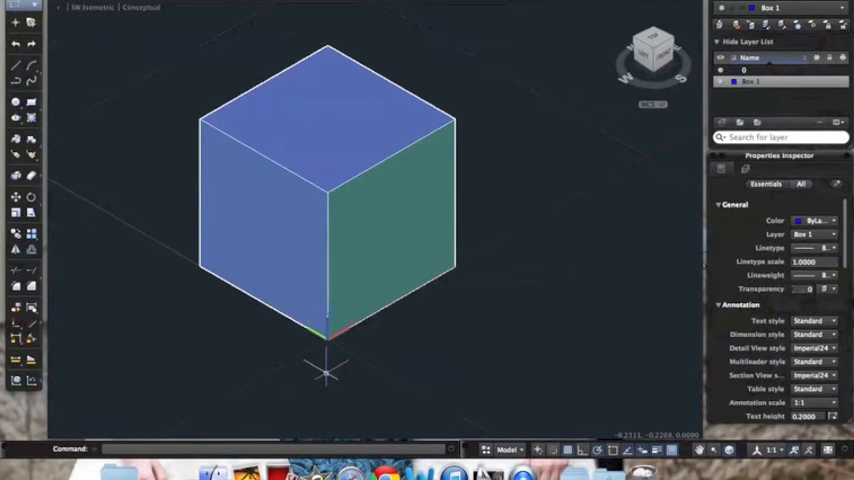
Step: Draw a wide, flat cylinder centred below the box, then add a new layer for it
type("CYLINDER")
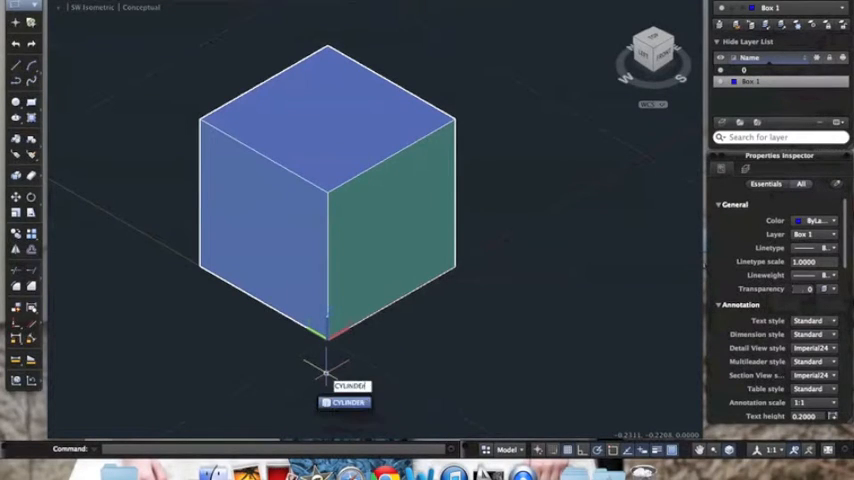
left_click(345, 402)
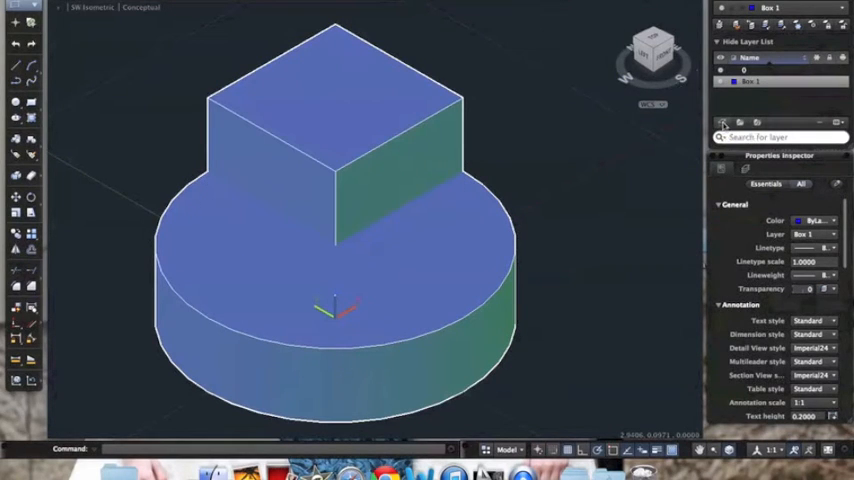
left_click(739, 122)
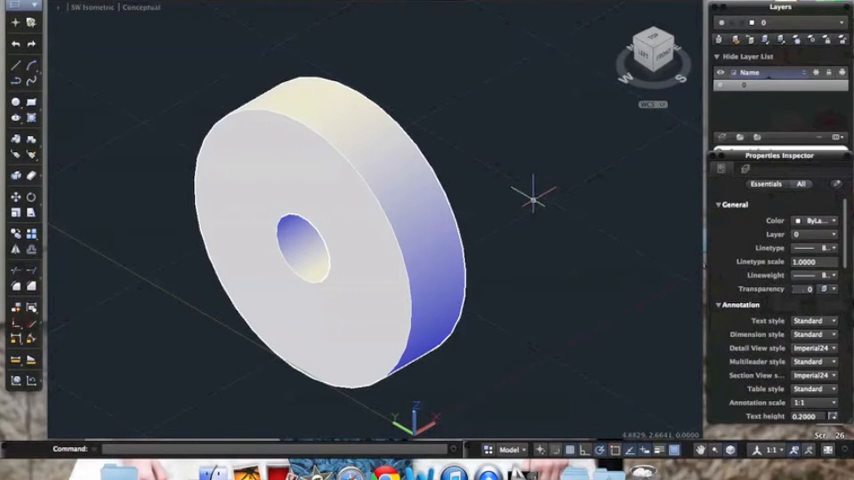
Step: Open the Reference Manager for the wheel drawing with the XREF command
type("XREF")
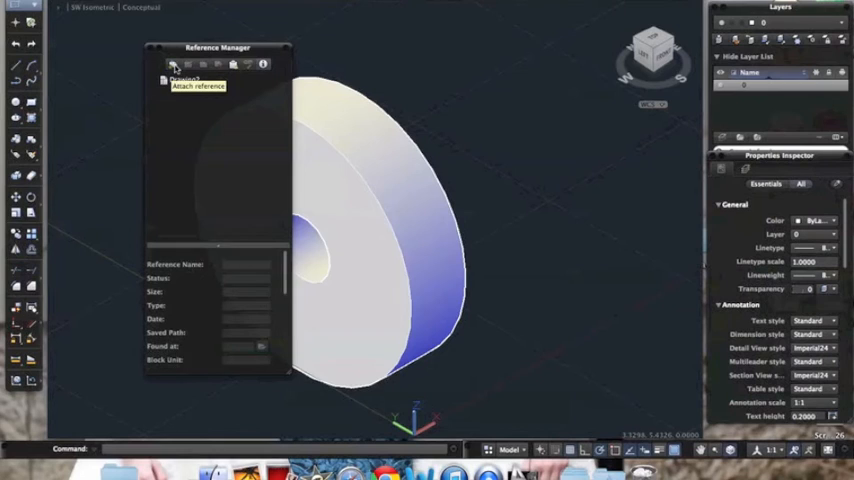
Step: Attach Cylinder.dwg to the wheel drawing as an external reference
left_click(172, 64)
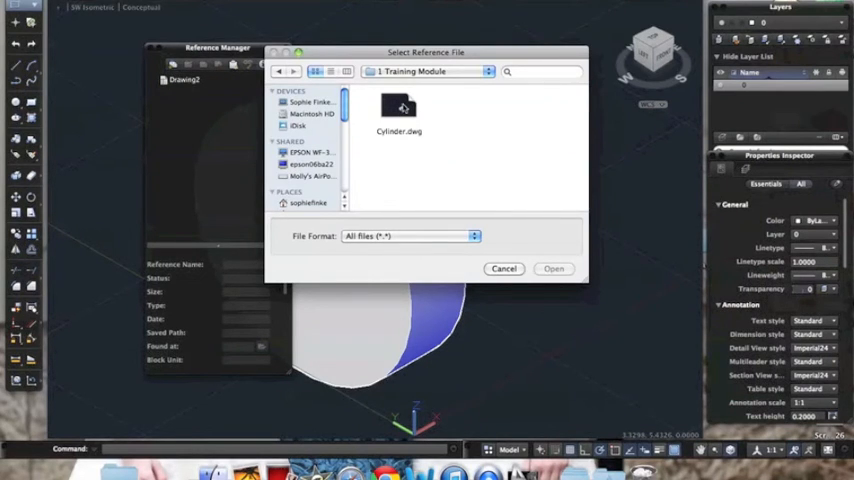
left_click(553, 268)
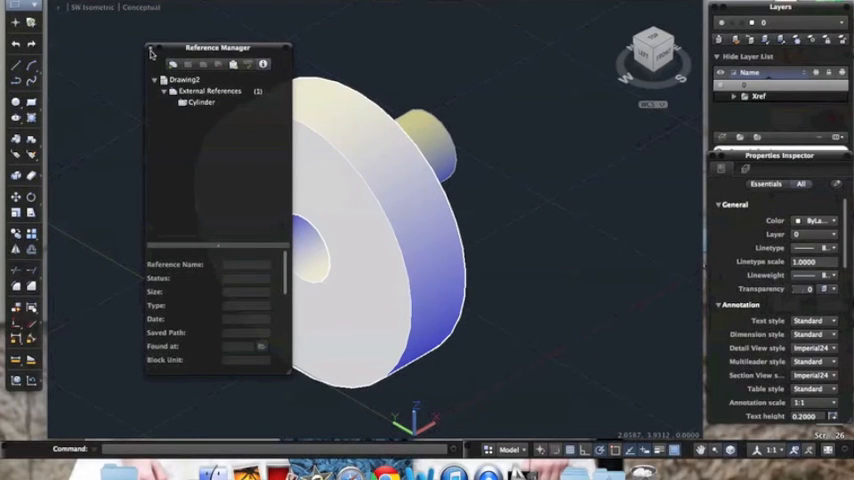
Step: Close the Reference Manager palette, leaving the attached cylinder behind the wheel
left_click(150, 52)
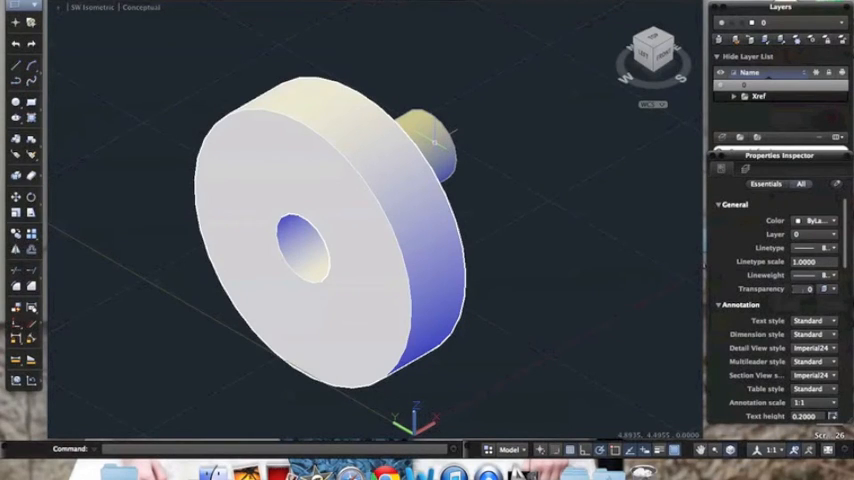
mouse_move(600, 145)
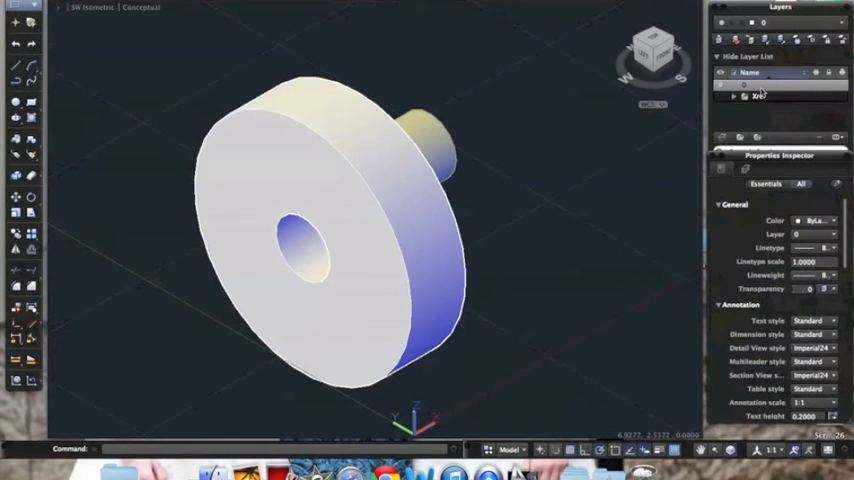
mouse_move(762, 93)
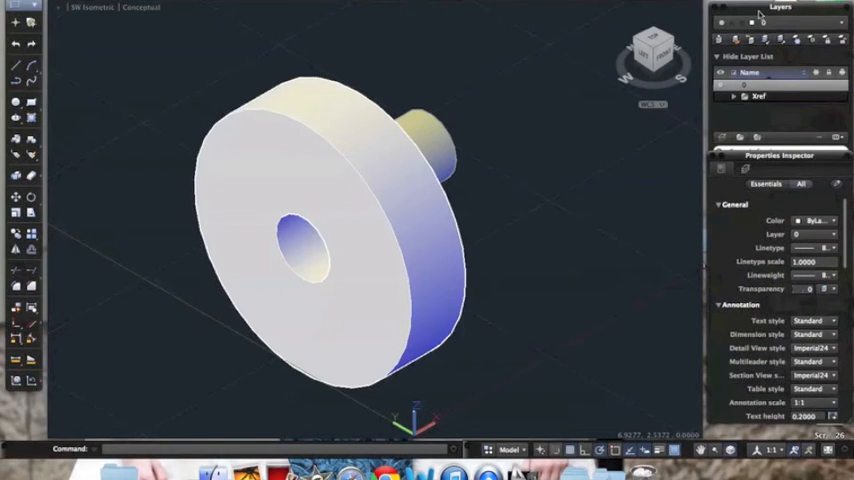